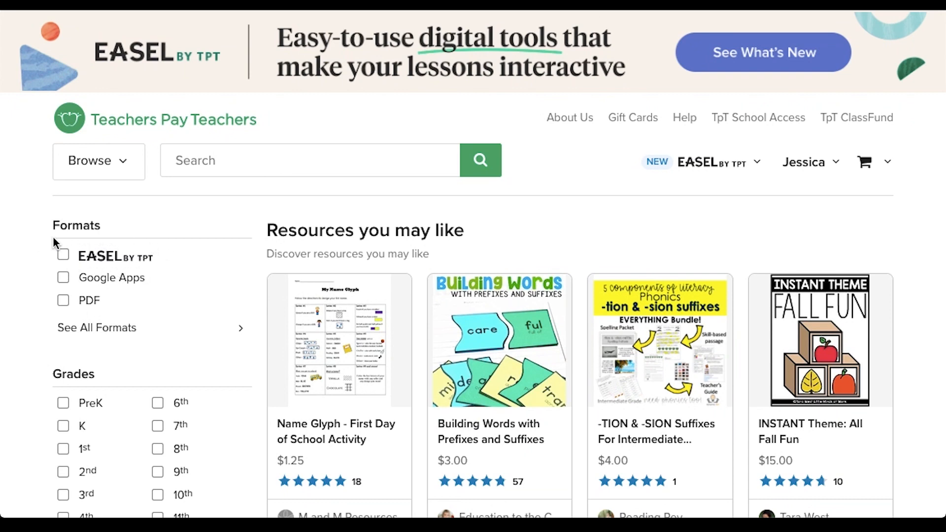
pyautogui.moveTo(34, 255)
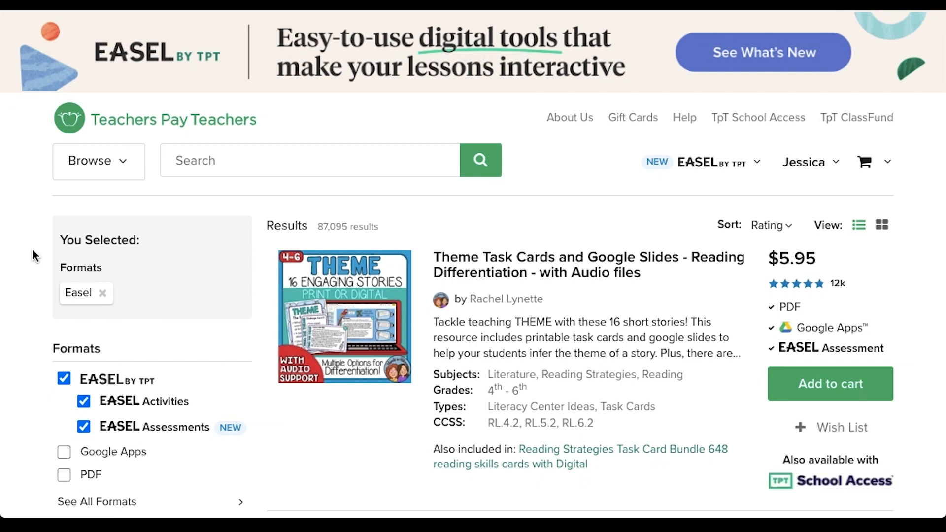
# - Go to the free Prefixes, Suffixes, and Roots resource and show its 2 included files
pyautogui.scroll(-3)
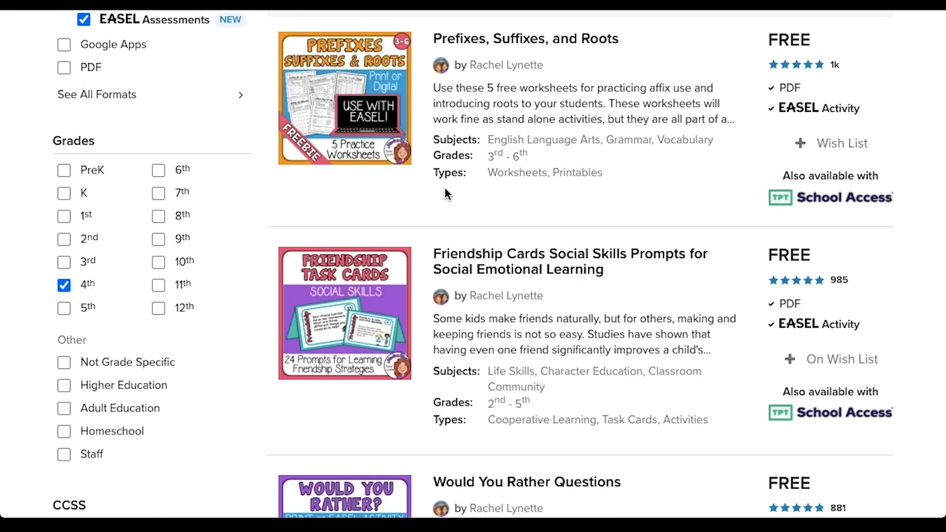
pyautogui.click(525, 38)
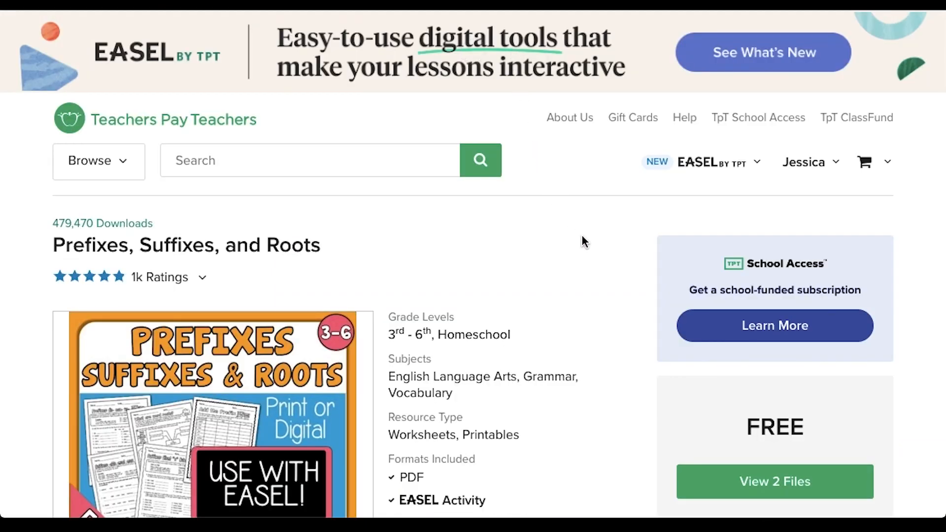
pyautogui.scroll(-3)
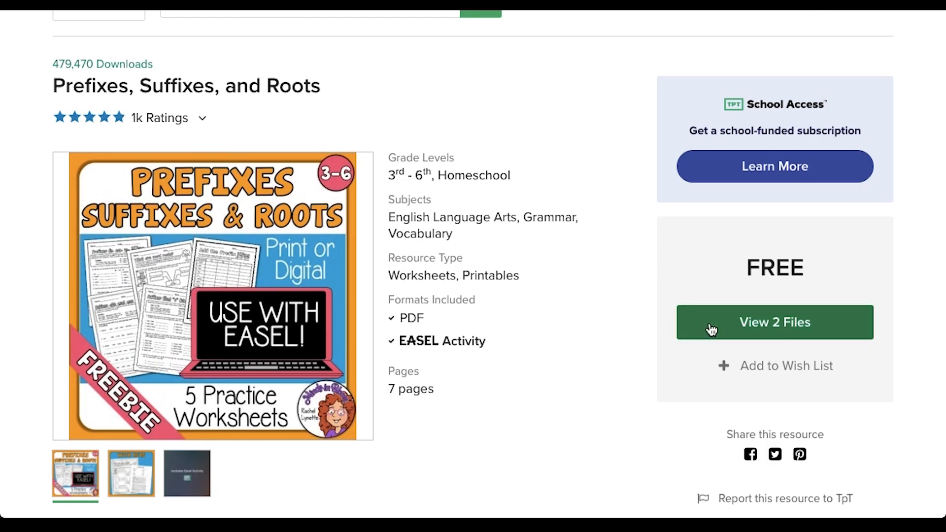
pyautogui.click(775, 322)
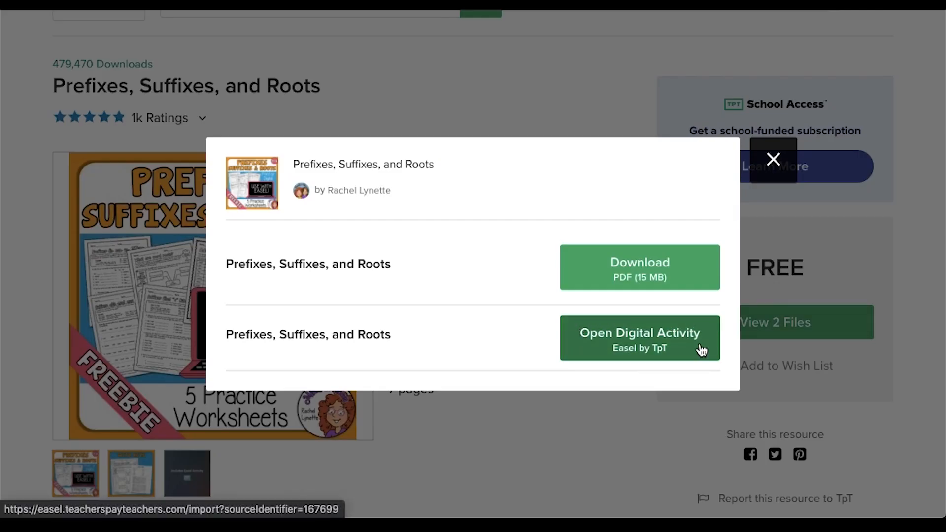
# - Launch the digital activity and enter the new Prefixes, Suffixes, and Roots activity editor
pyautogui.click(639, 338)
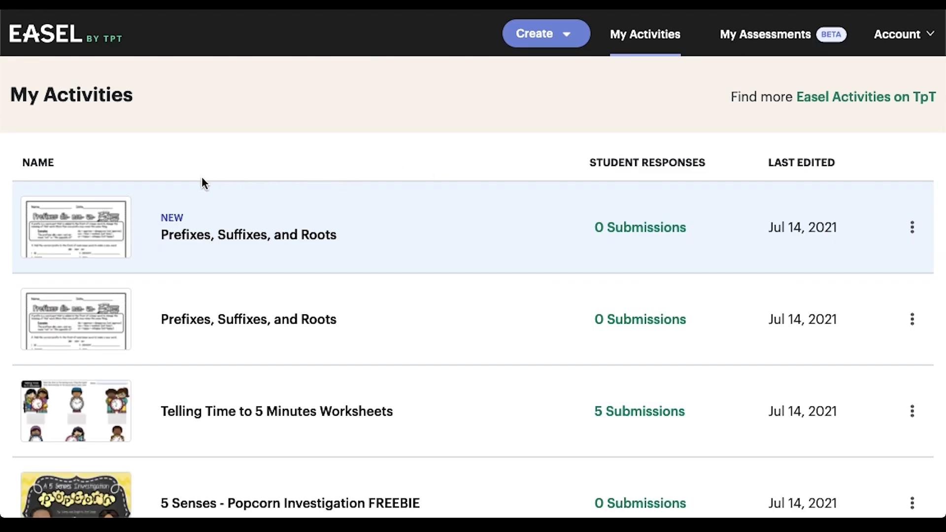
pyautogui.moveTo(324, 287)
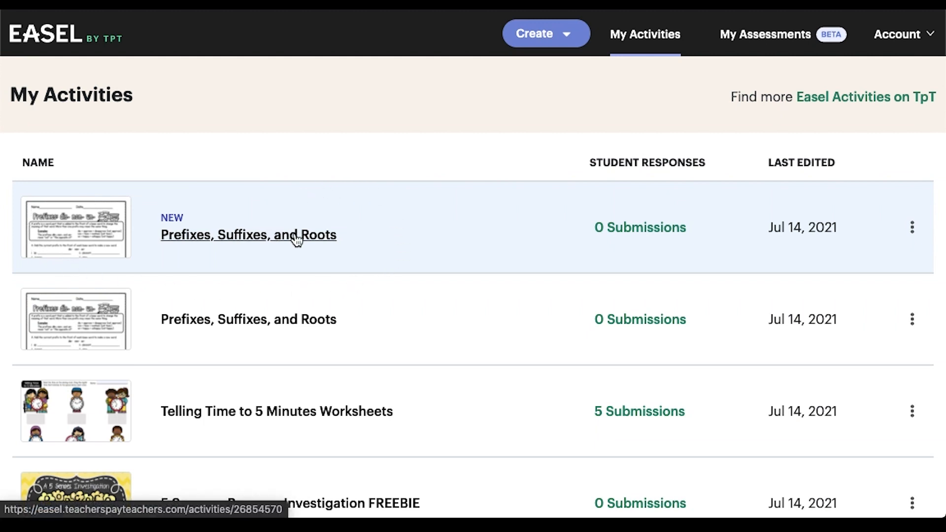
pyautogui.click(248, 234)
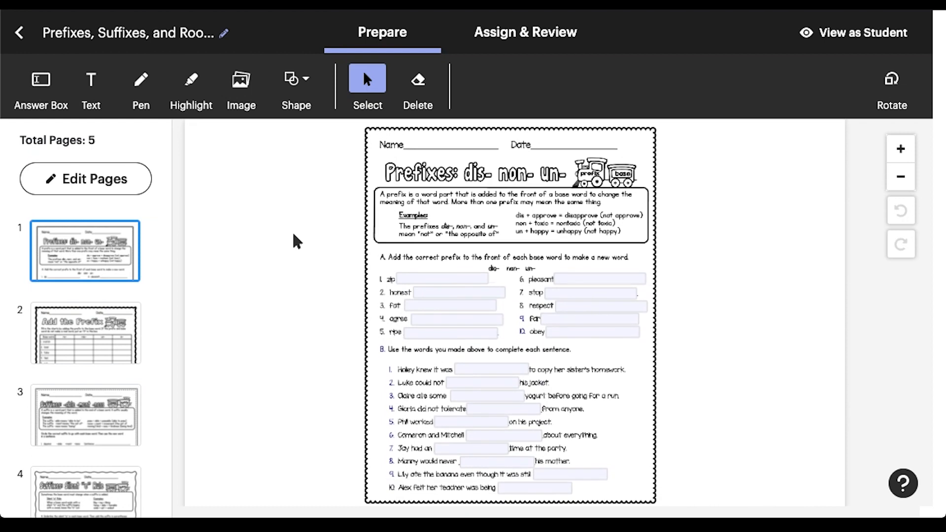
pyautogui.moveTo(304, 373)
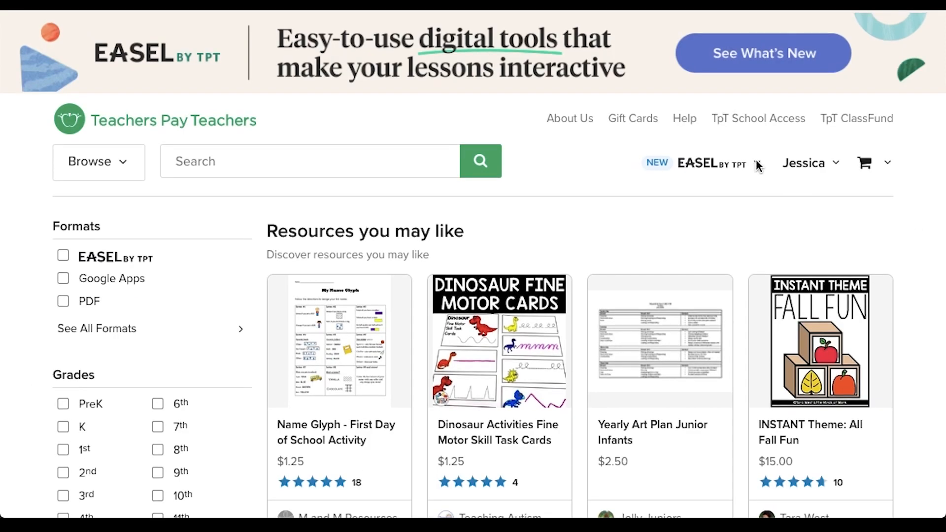
# - Reach the Easel dashboard from TpT and begin creating a new activity
pyautogui.click(712, 163)
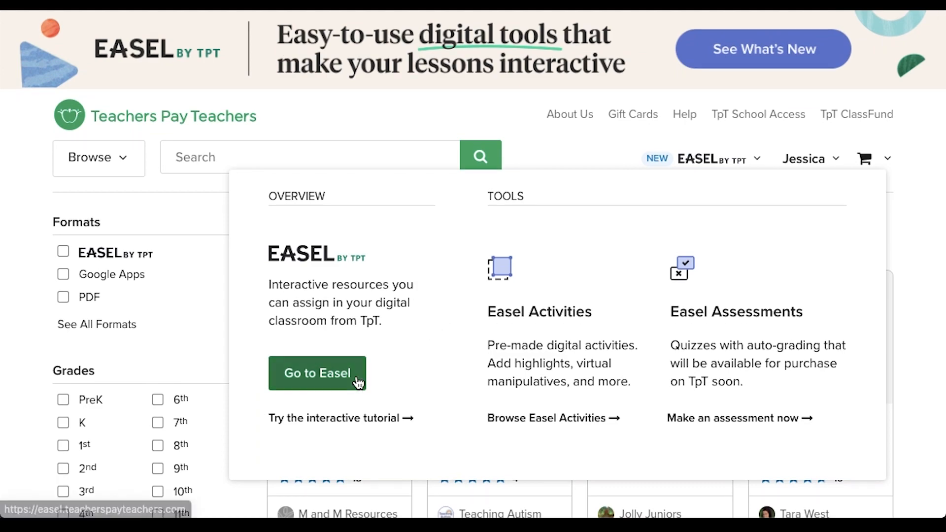
pyautogui.click(317, 373)
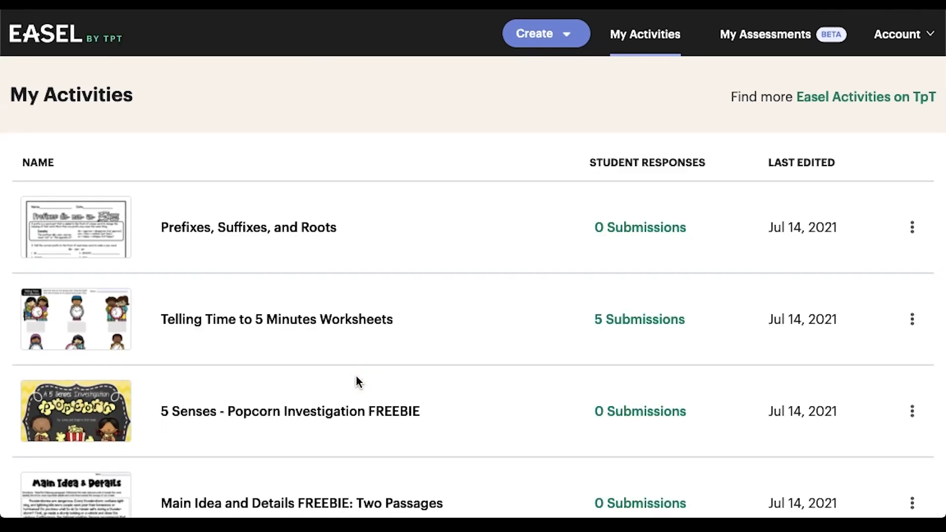
pyautogui.moveTo(105, 133)
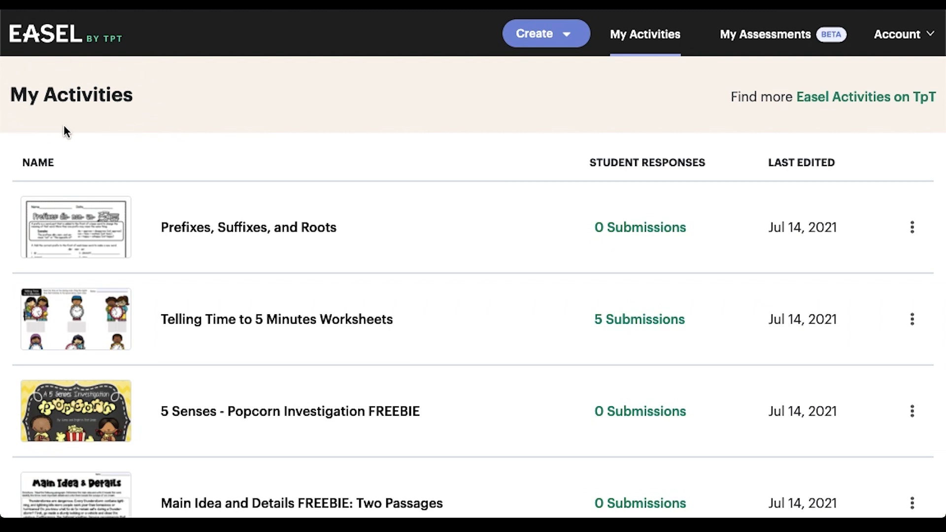
pyautogui.moveTo(557, 43)
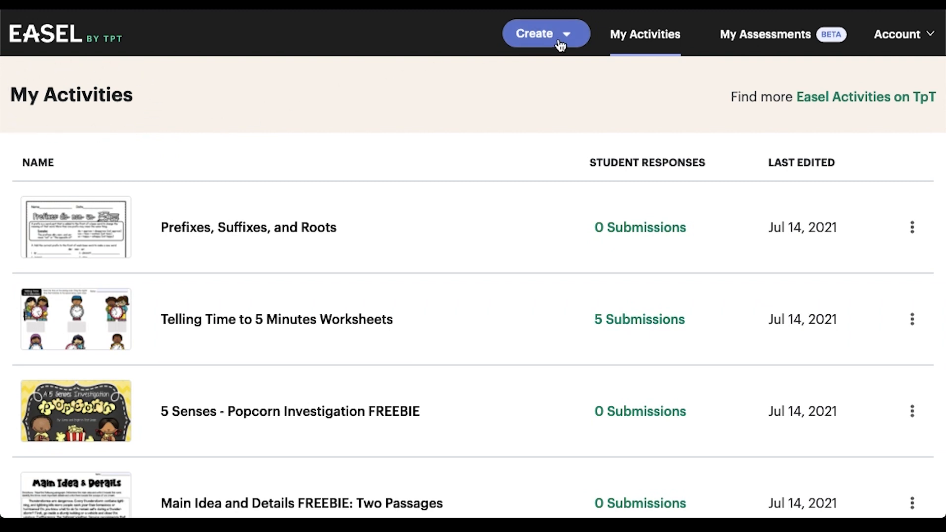
pyautogui.click(544, 33)
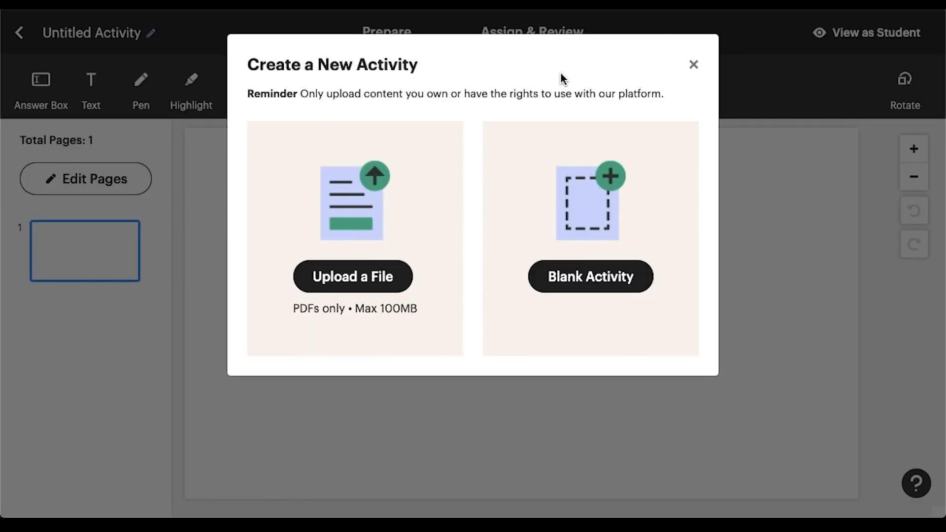
pyautogui.moveTo(268, 253)
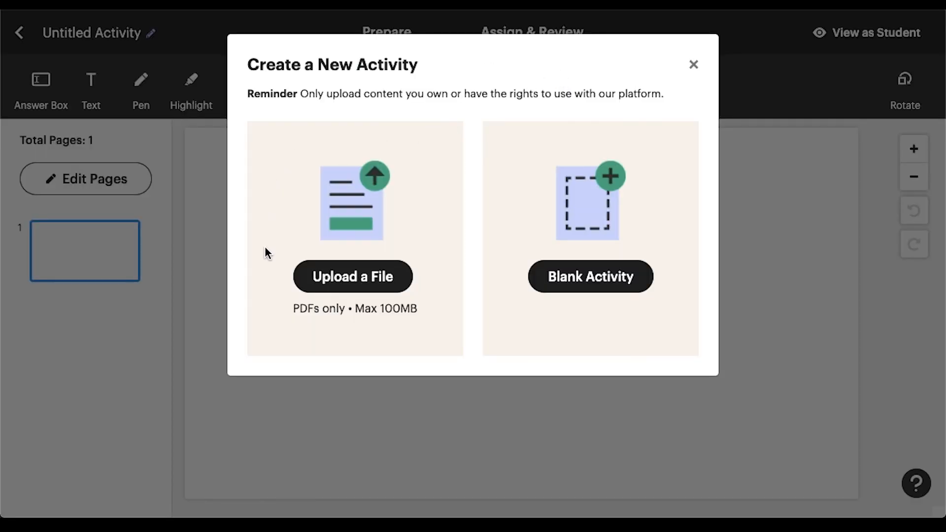
pyautogui.moveTo(392, 174)
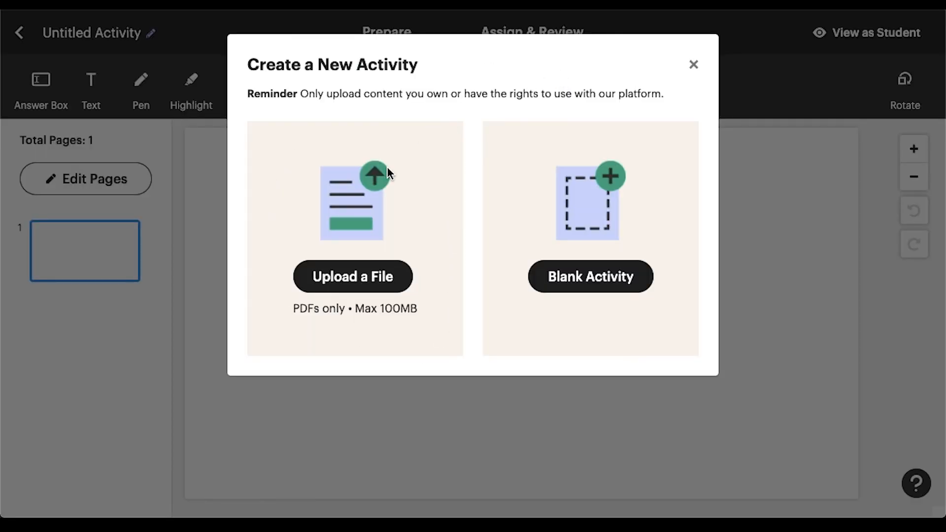
# - Choose to upload a PDF and load Welcome!.pdf into the activity
pyautogui.click(352, 276)
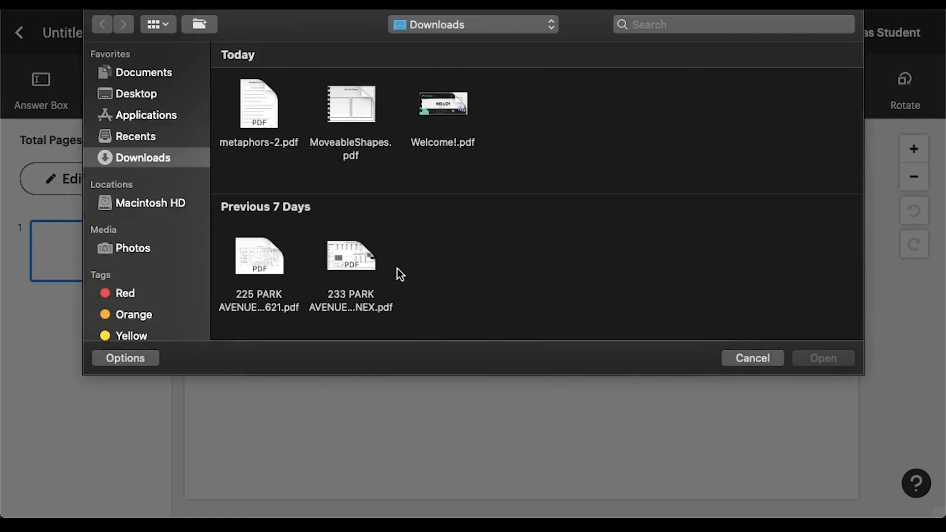
pyautogui.click(442, 103)
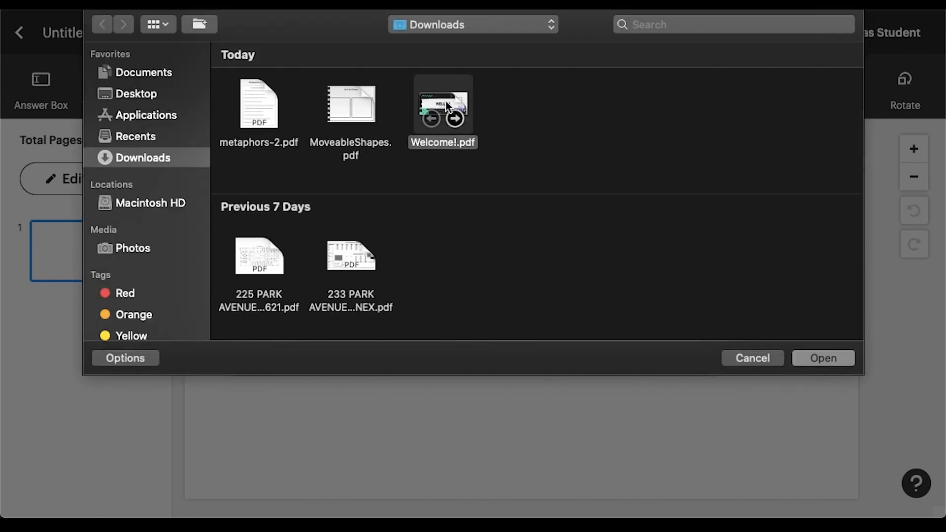
pyautogui.click(823, 358)
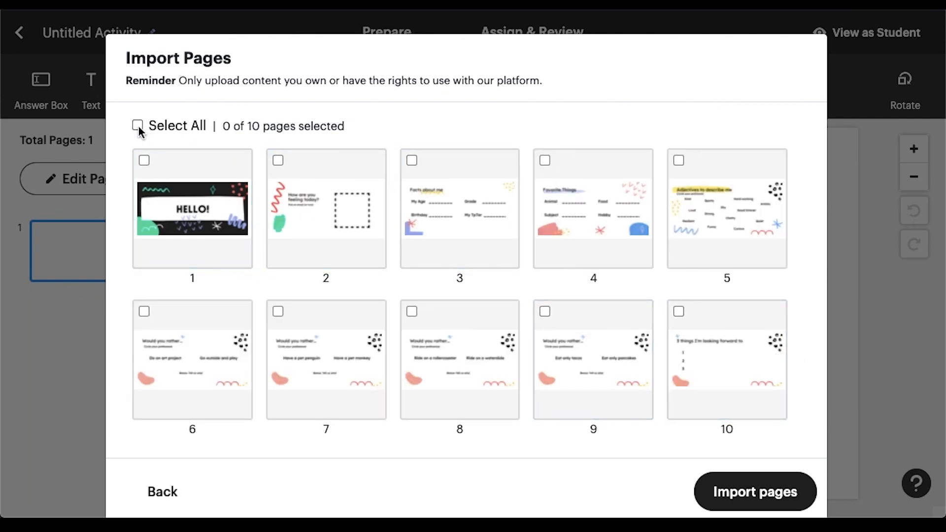
# - Exclude pages 1, 2 and 3 so 7 of 10 pages are selected for import
pyautogui.click(138, 126)
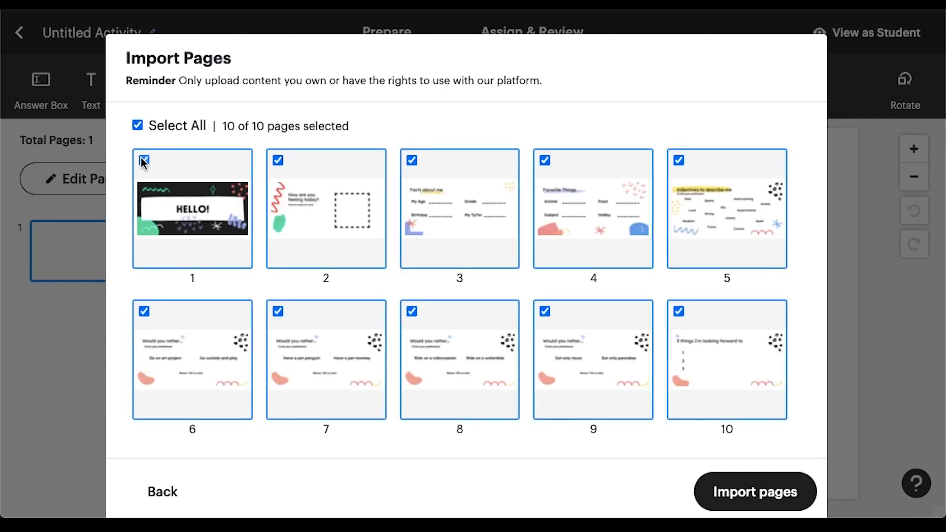
pyautogui.click(145, 160)
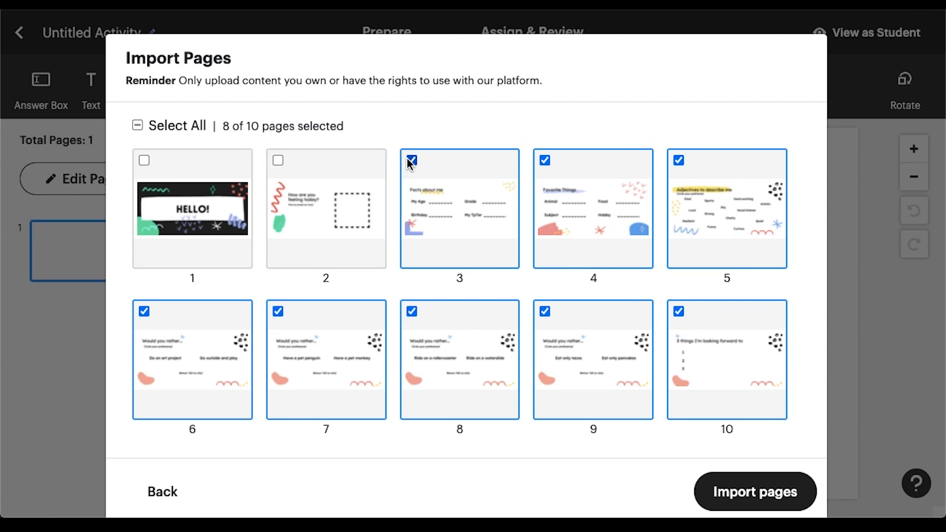
pyautogui.click(411, 160)
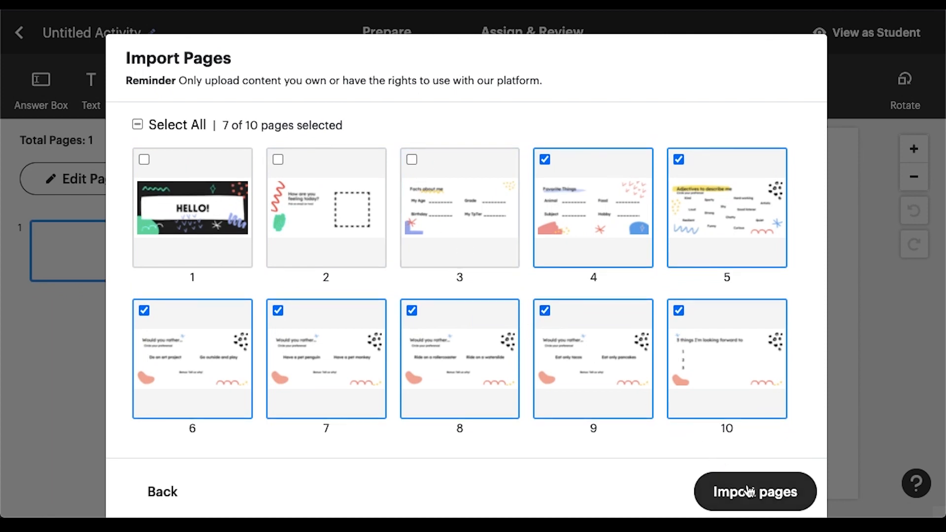
# - Import the seven pages and place an answer box over the Hobby blank on Favorite Things
pyautogui.click(755, 492)
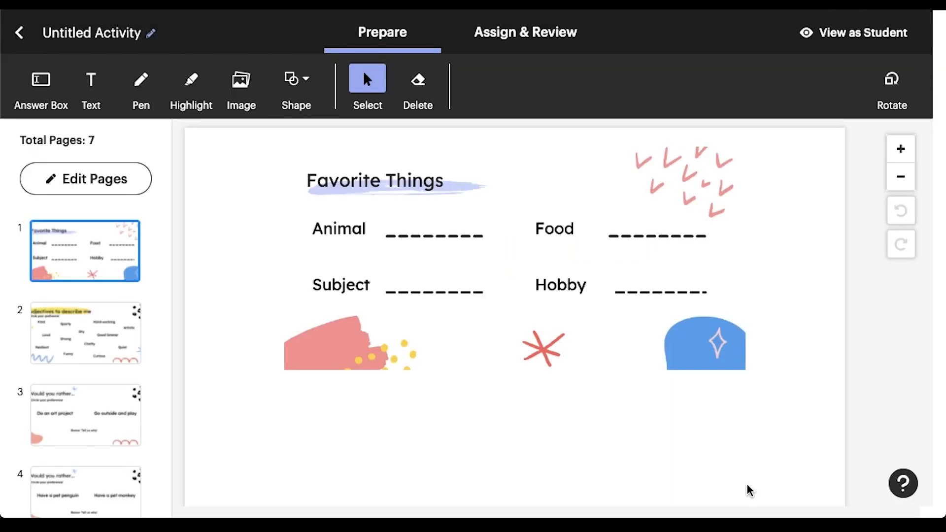
pyautogui.moveTo(88, 125)
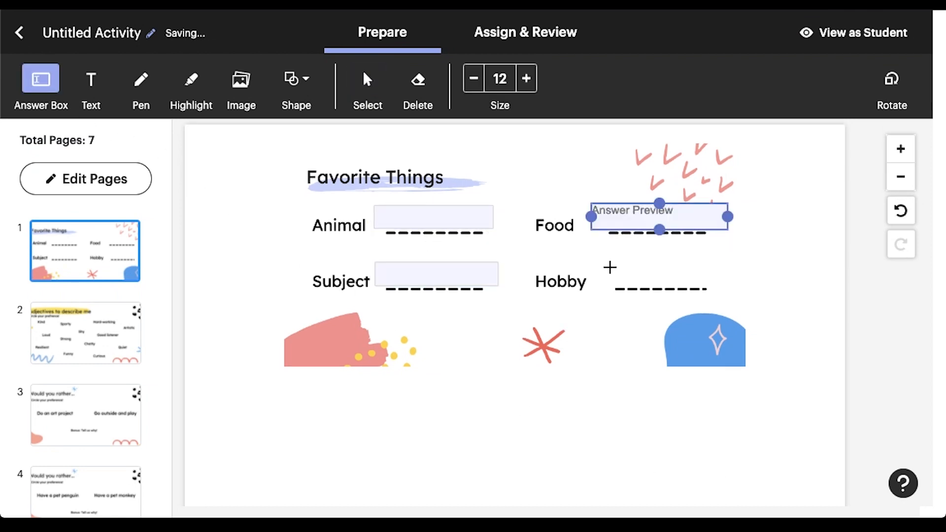
pyautogui.moveTo(659, 215); pyautogui.dragTo(664, 275)
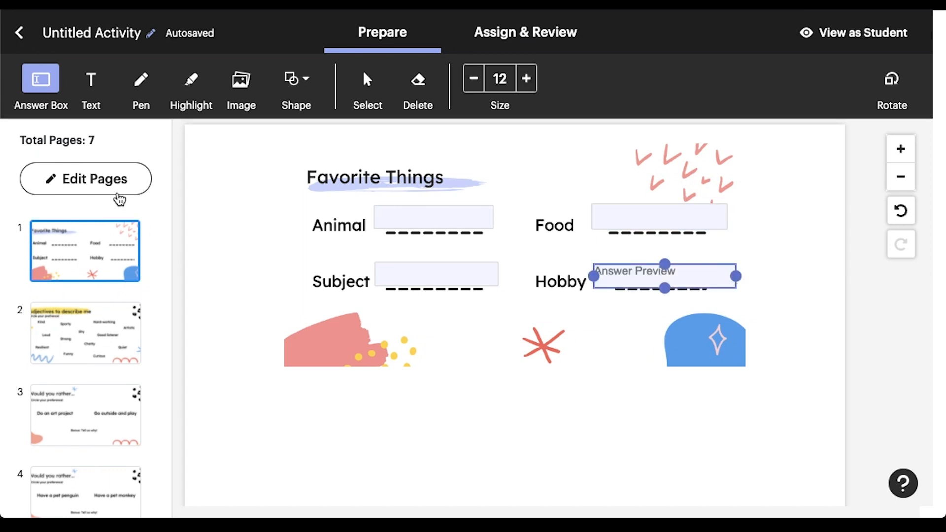
pyautogui.click(86, 179)
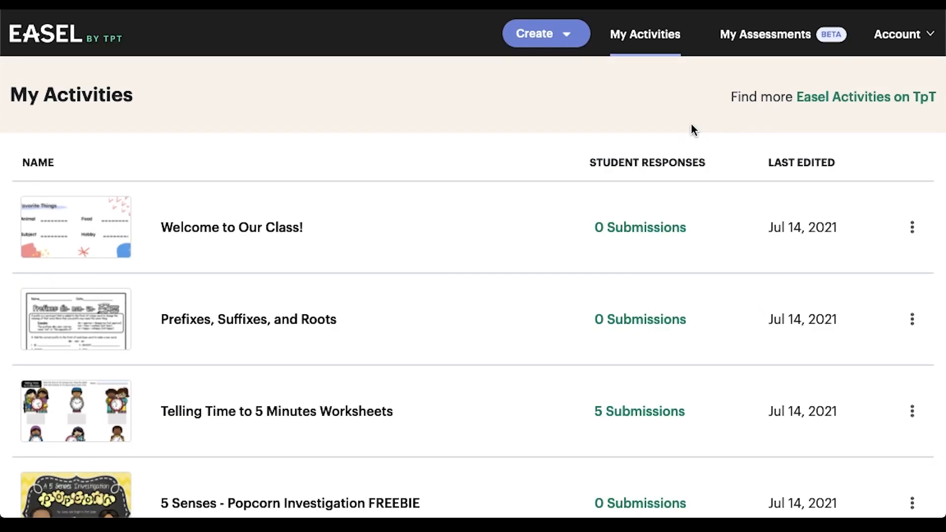
pyautogui.moveTo(682, 125)
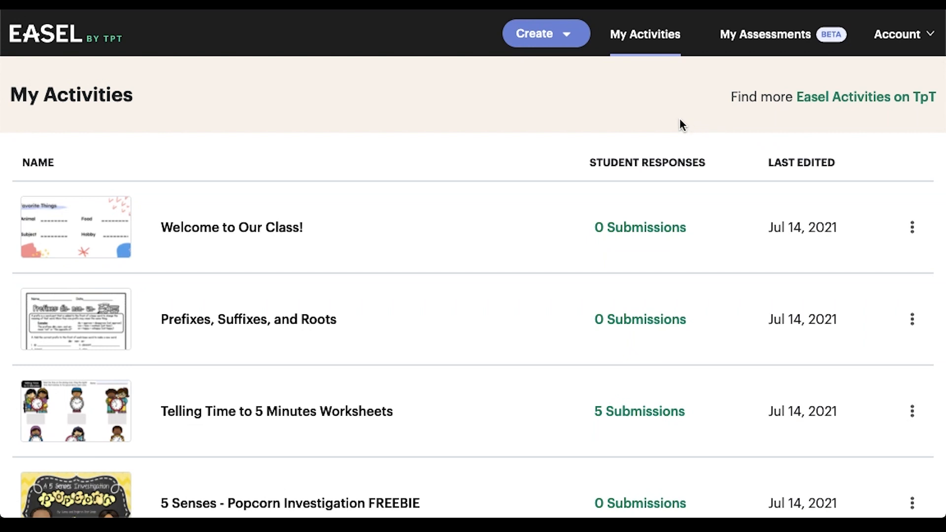
pyautogui.moveTo(566, 40)
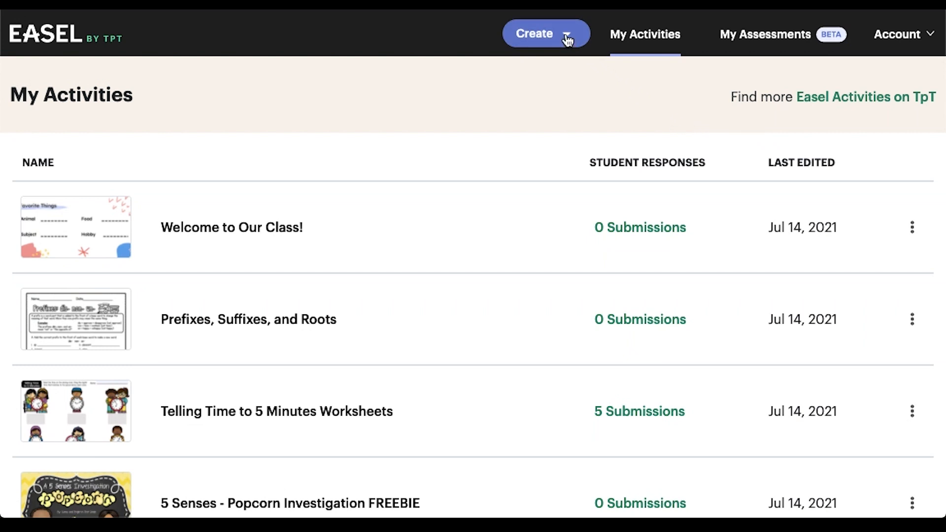
# - Create a new Activity from My Activities, starting from a Blank Activity
pyautogui.click(546, 33)
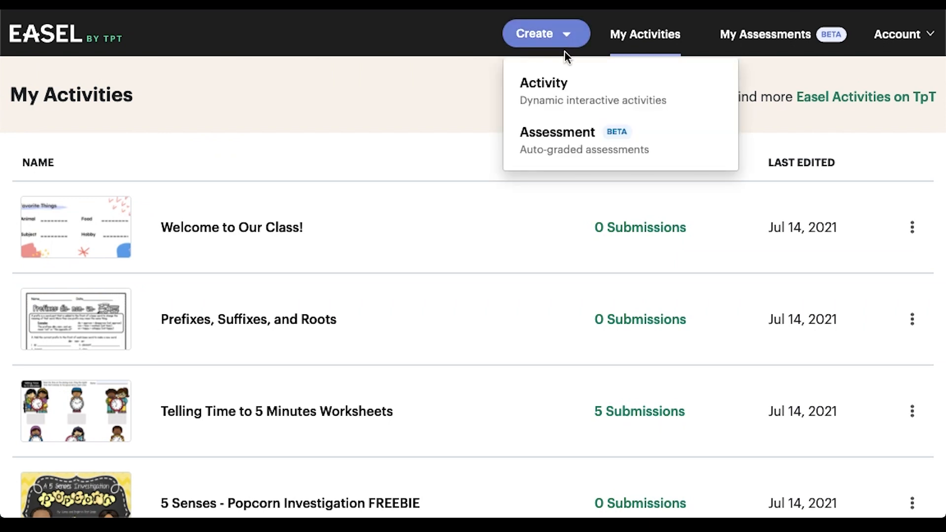
pyautogui.moveTo(560, 87)
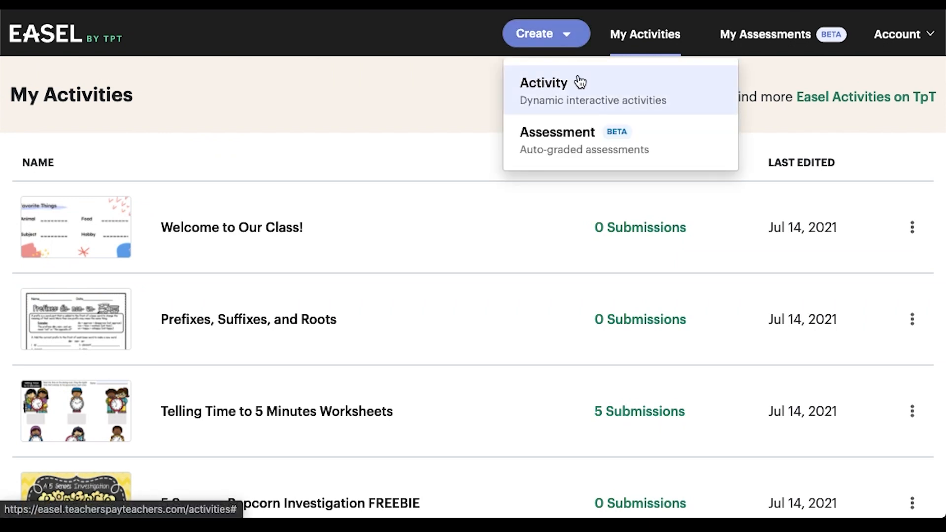
pyautogui.click(542, 83)
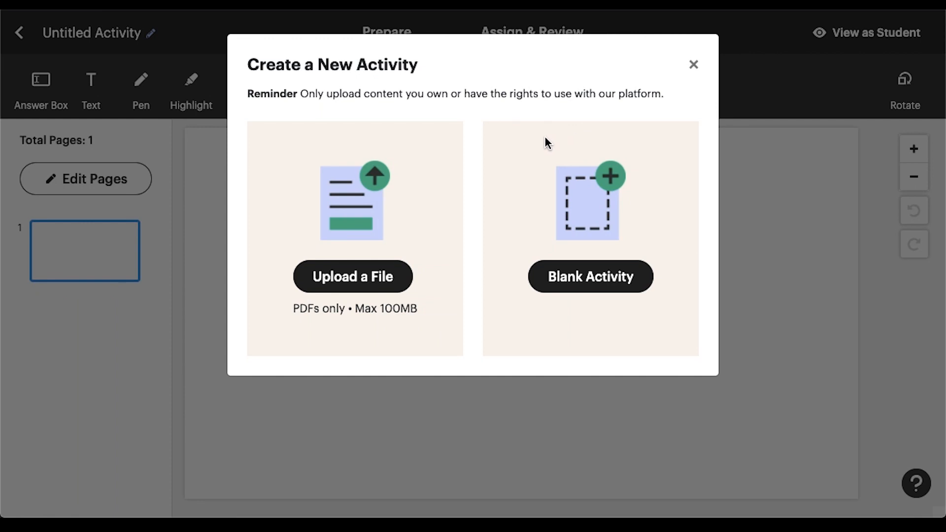
pyautogui.moveTo(685, 260)
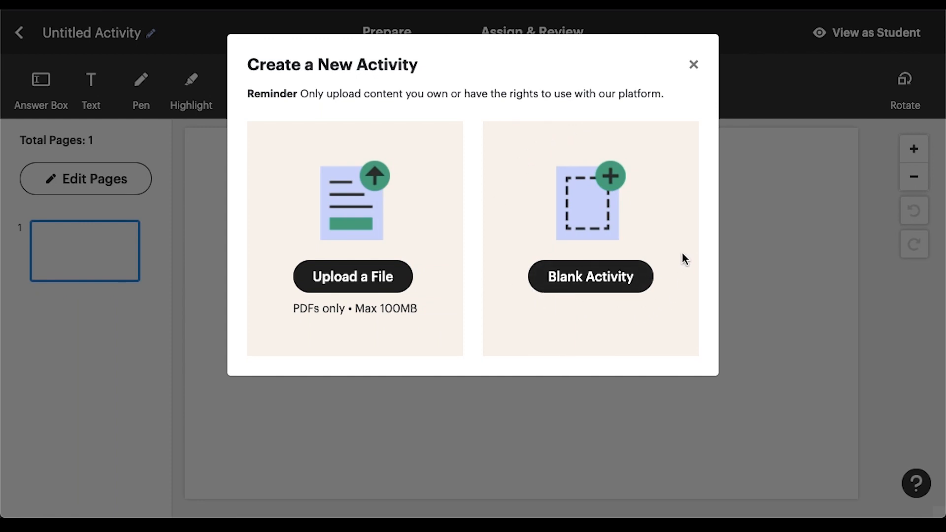
pyautogui.click(590, 277)
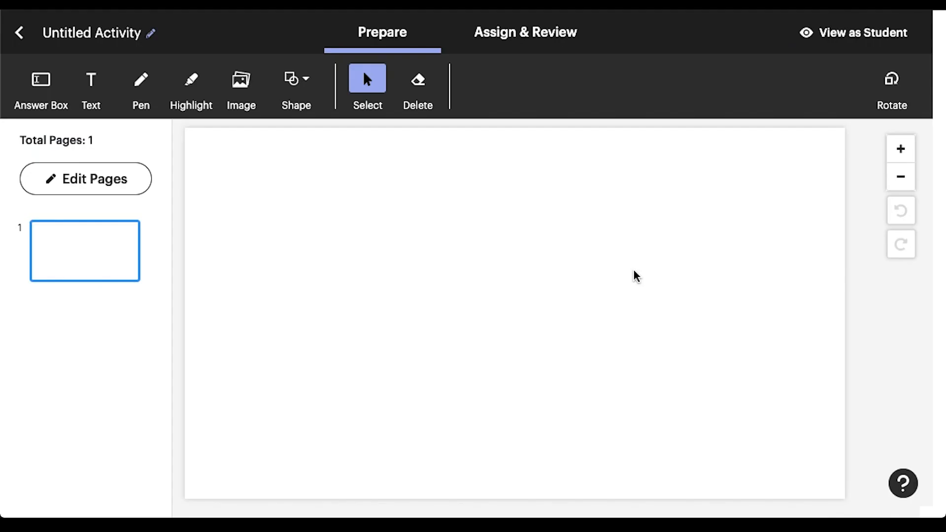
# - Add a text box at the top of the page titled 'Multiplication Exit Ticket'
pyautogui.click(90, 84)
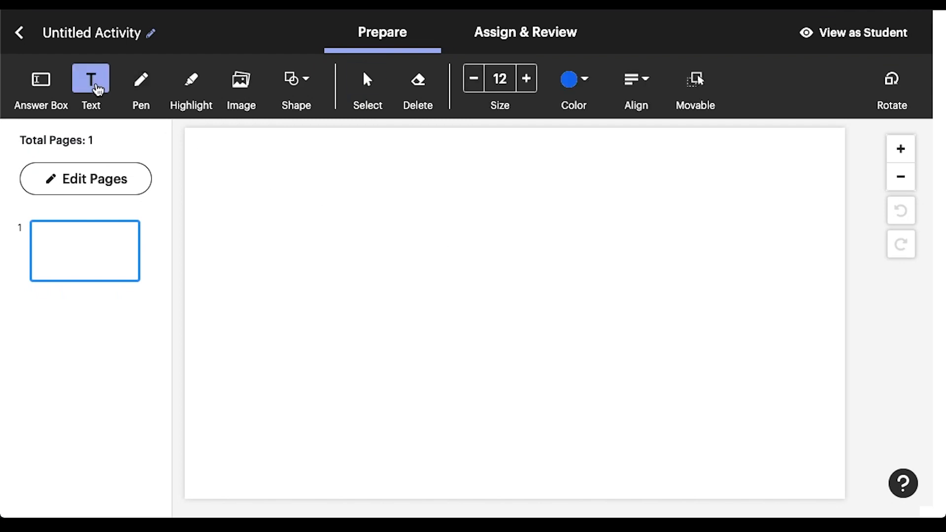
pyautogui.click(526, 79)
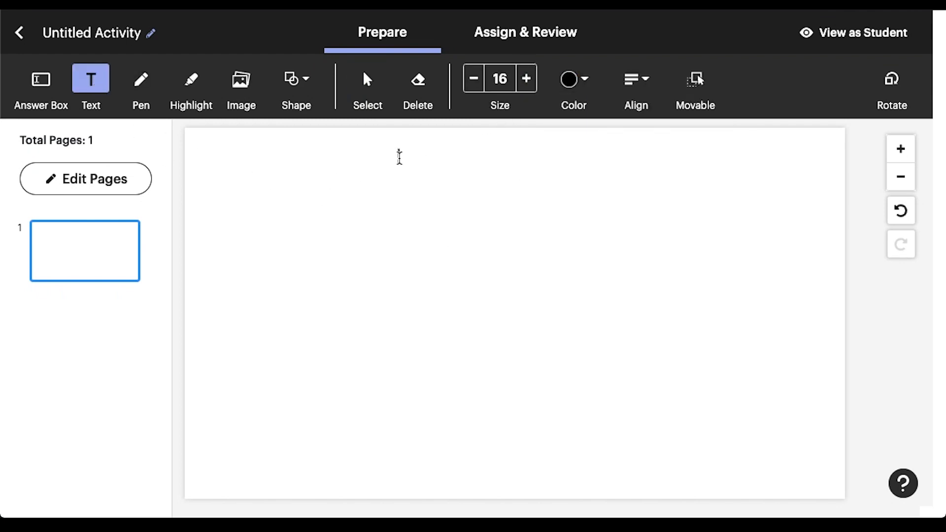
pyautogui.write('Multiplication')
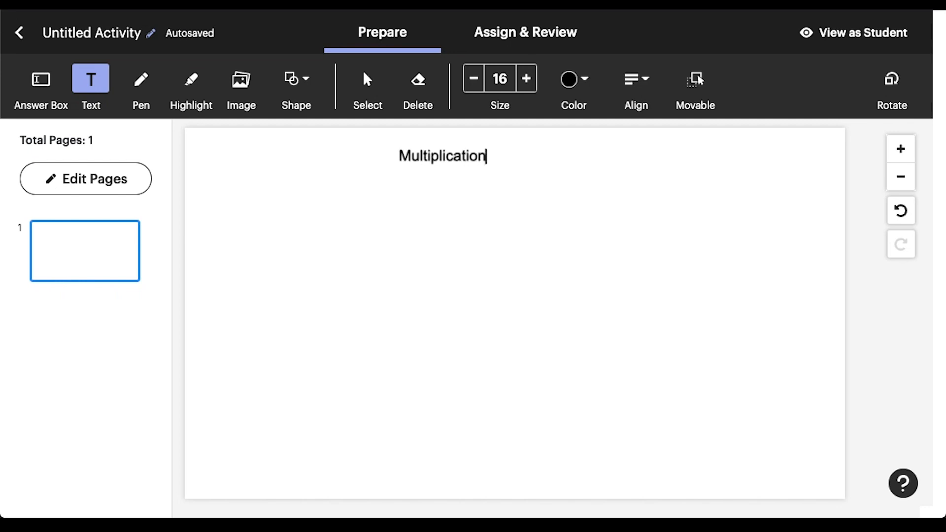
pyautogui.write('Exit Ticket')
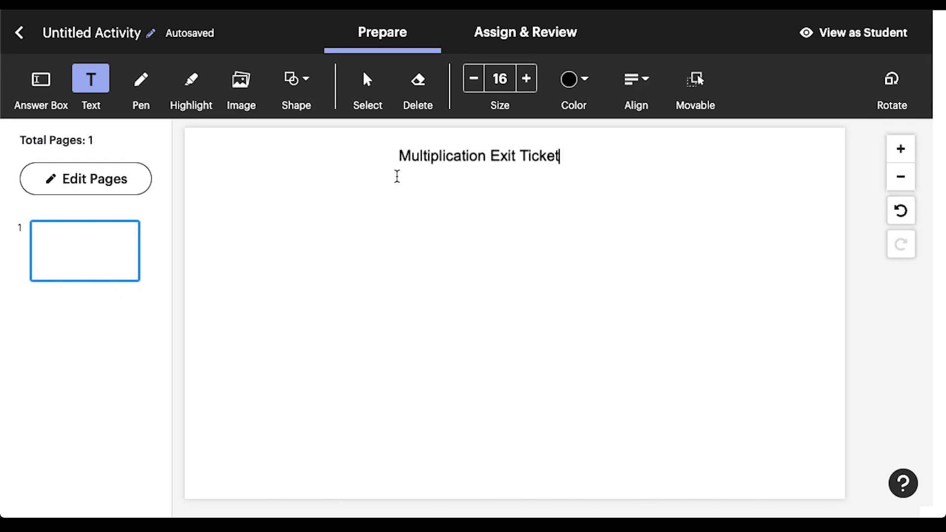
# - Begin the instruction text asking for an array that shows 3 groups
pyautogui.write('Using the pen tool, draw an a')
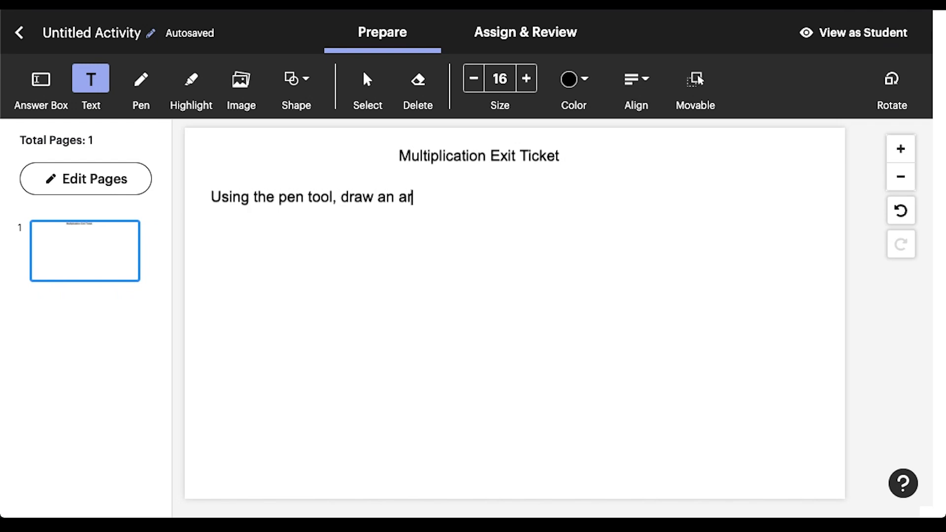
pyautogui.write('ray that shows 3 groups')
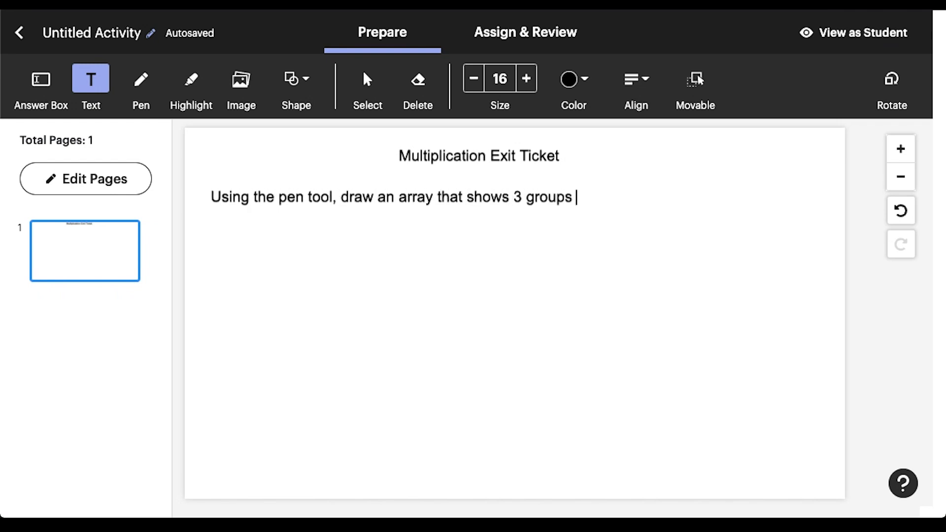